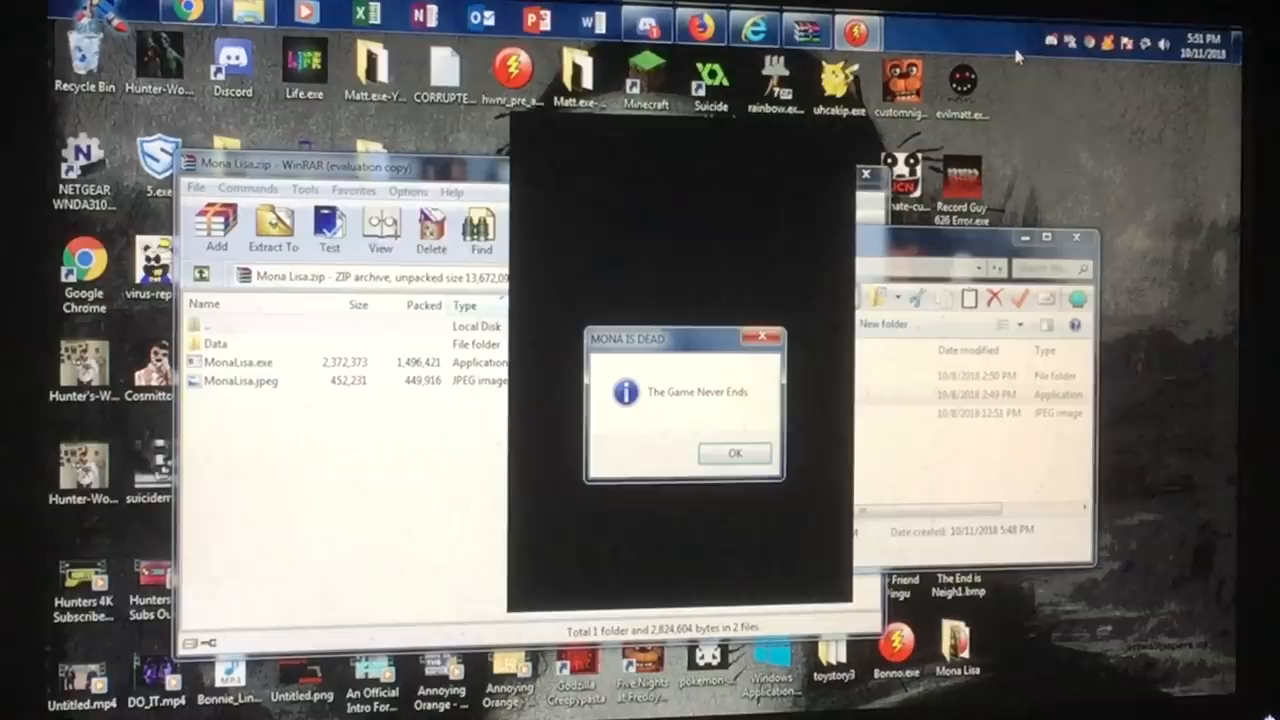
Step: Dismiss the MONA IS DEAD prank message and open Task Manager's running processes list
click(734, 452)
text(task mana)
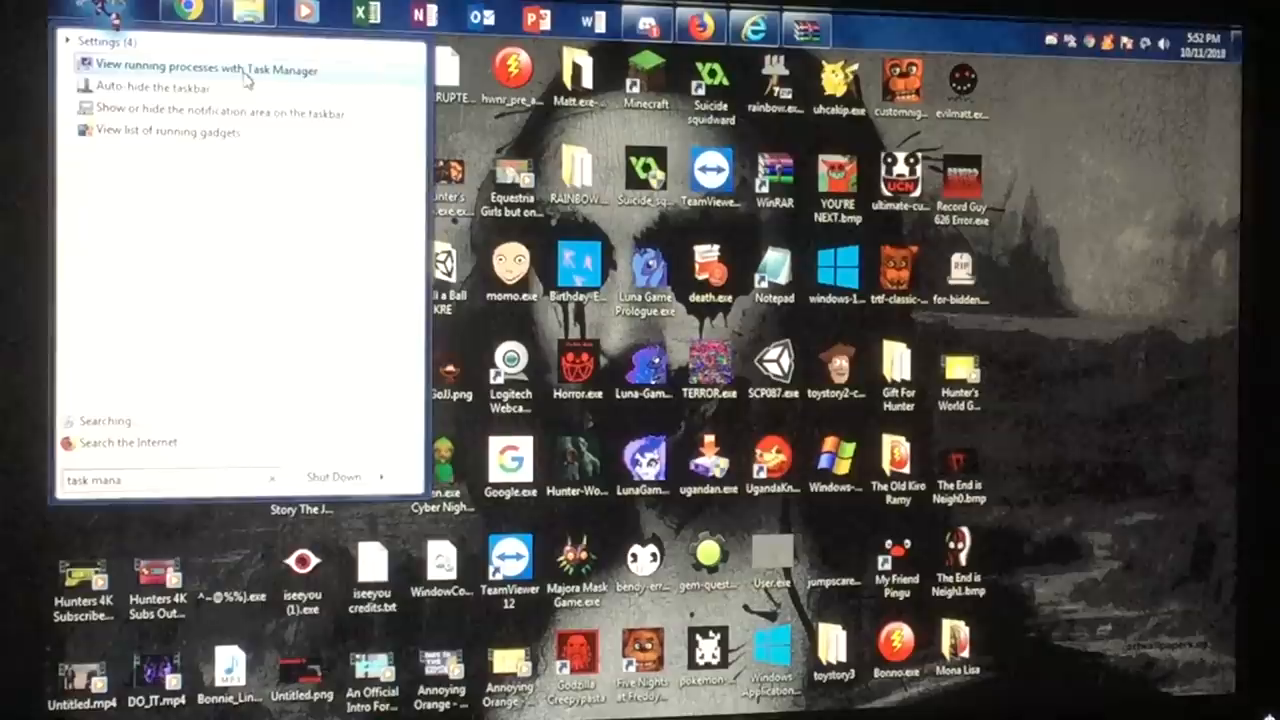
click(190, 69)
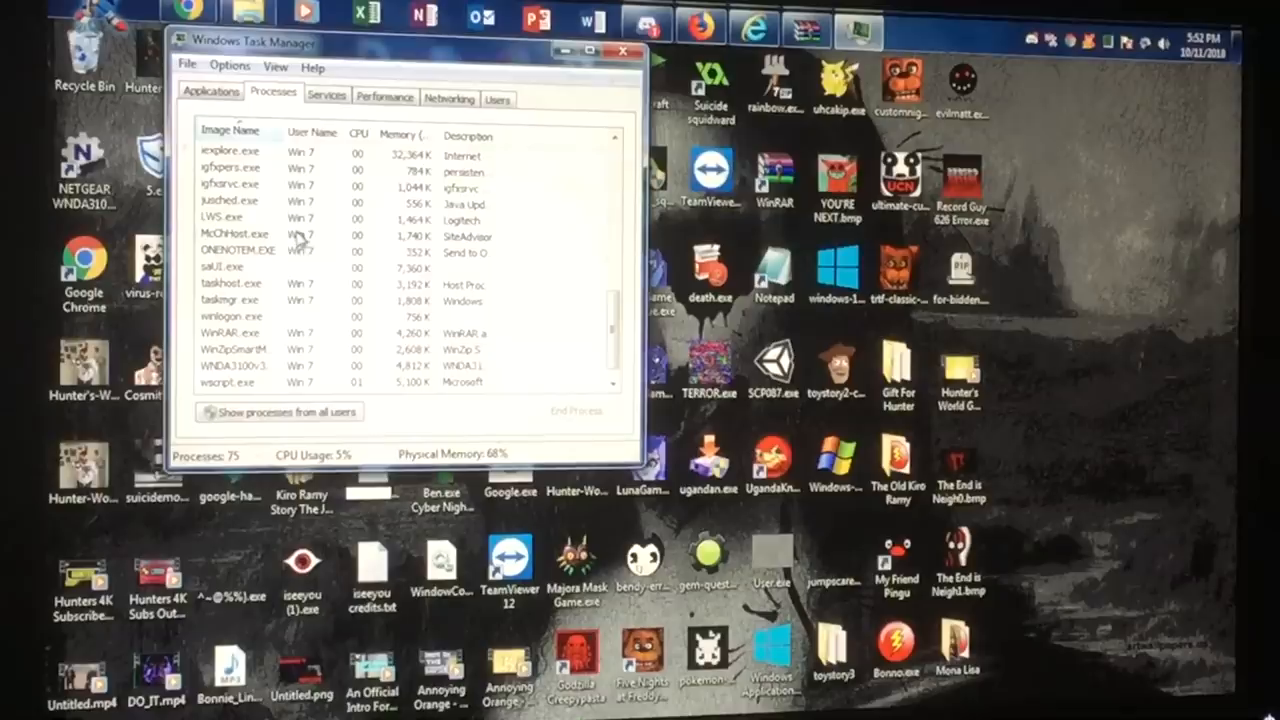